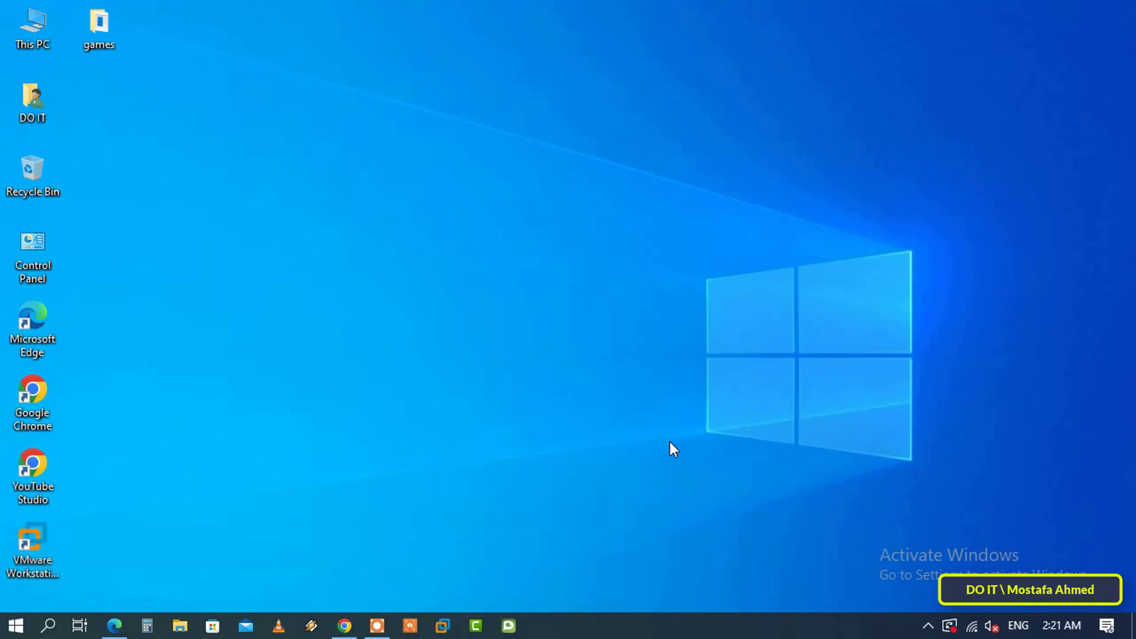
mouse_move(149, 596)
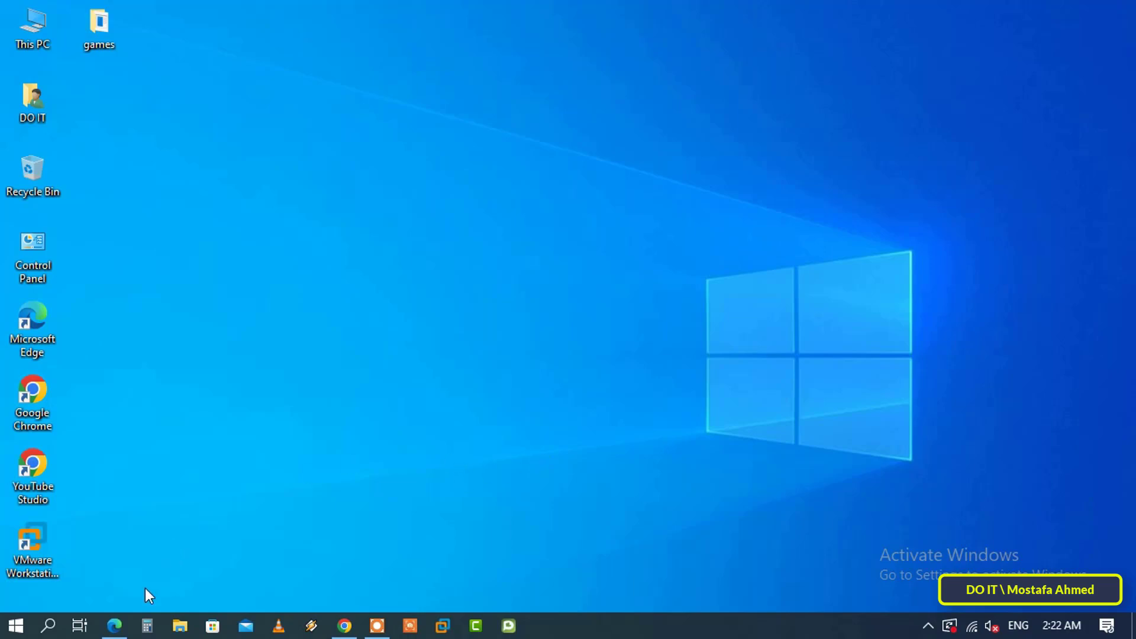
Launch Microsoft Edge from the Windows taskbar
click(114, 626)
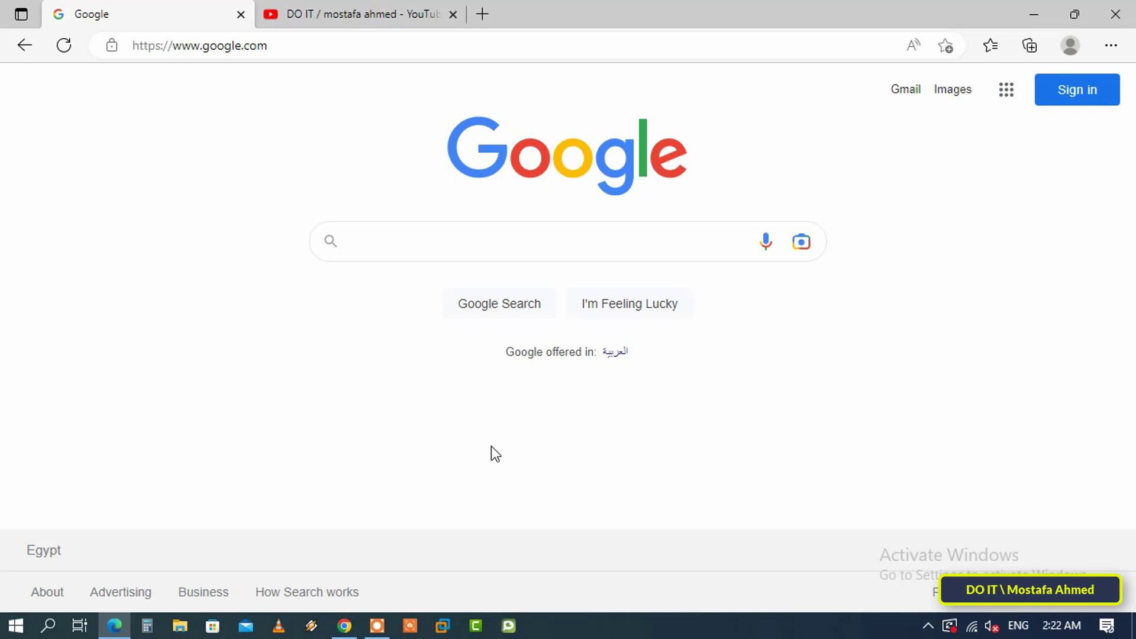
Switch to the DO IT YouTube channel tab and scroll down to its videos
click(355, 14)
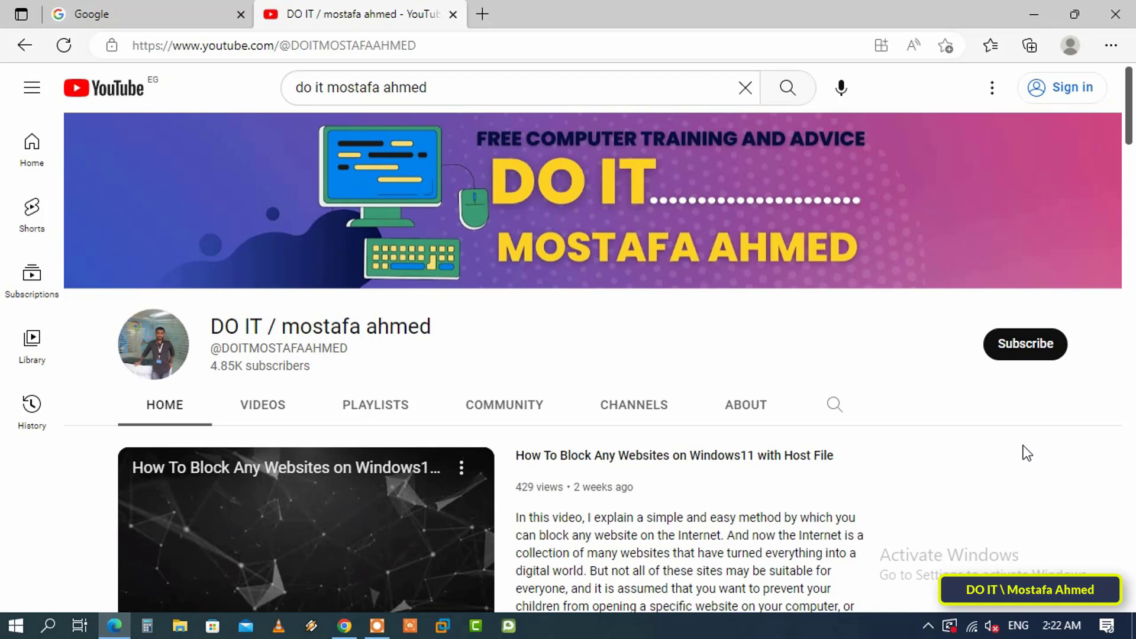
scroll(down, 3)
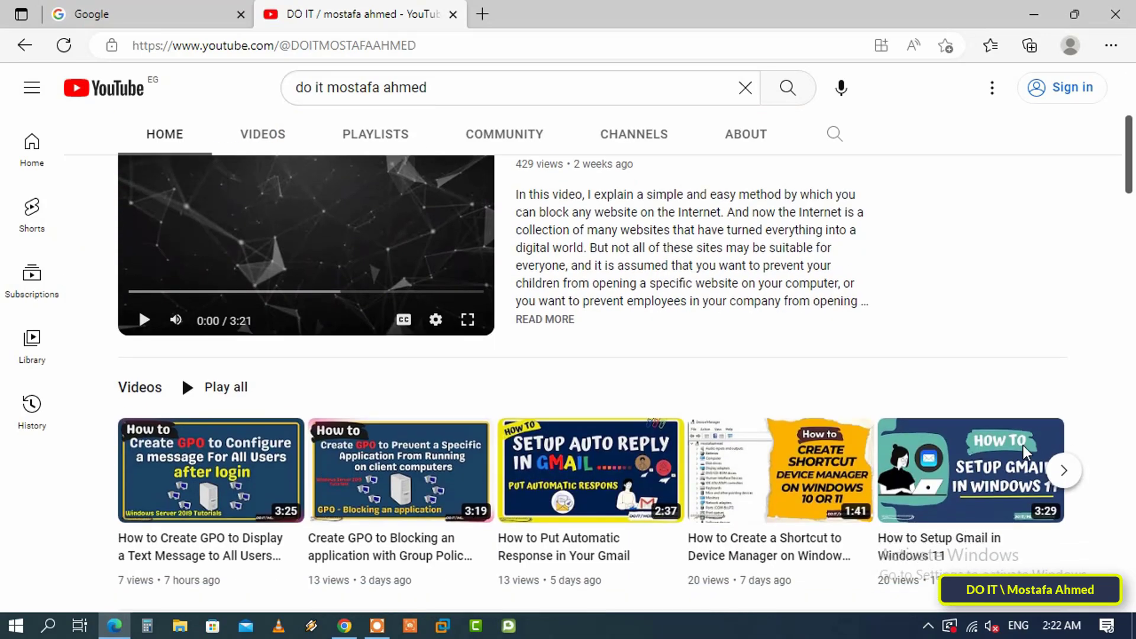
scroll(down, 3)
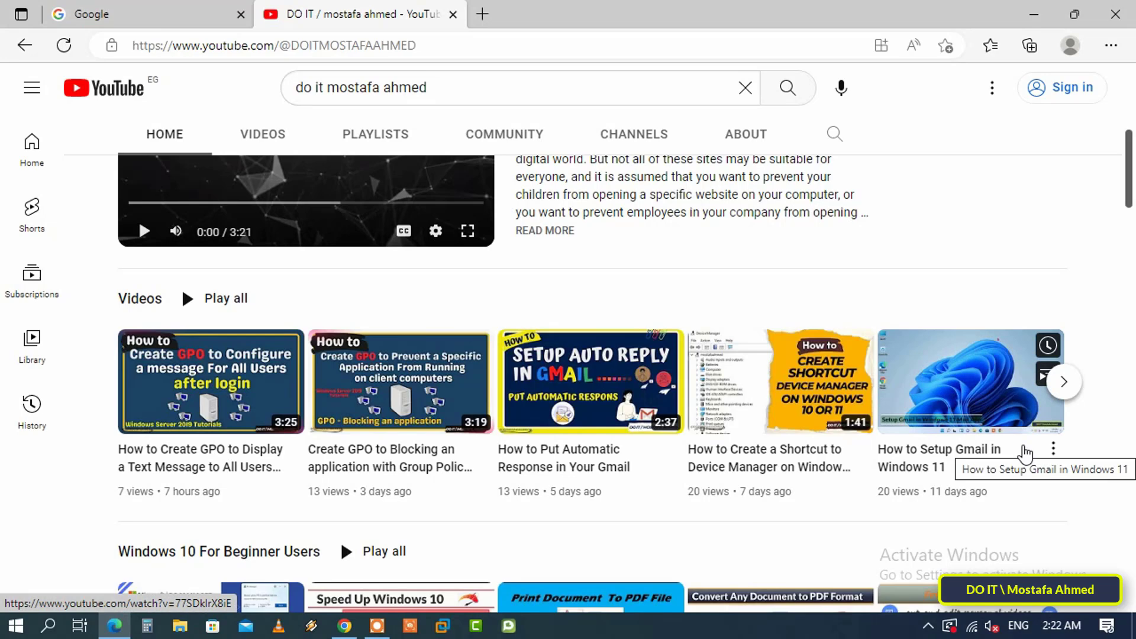
scroll(down, 3)
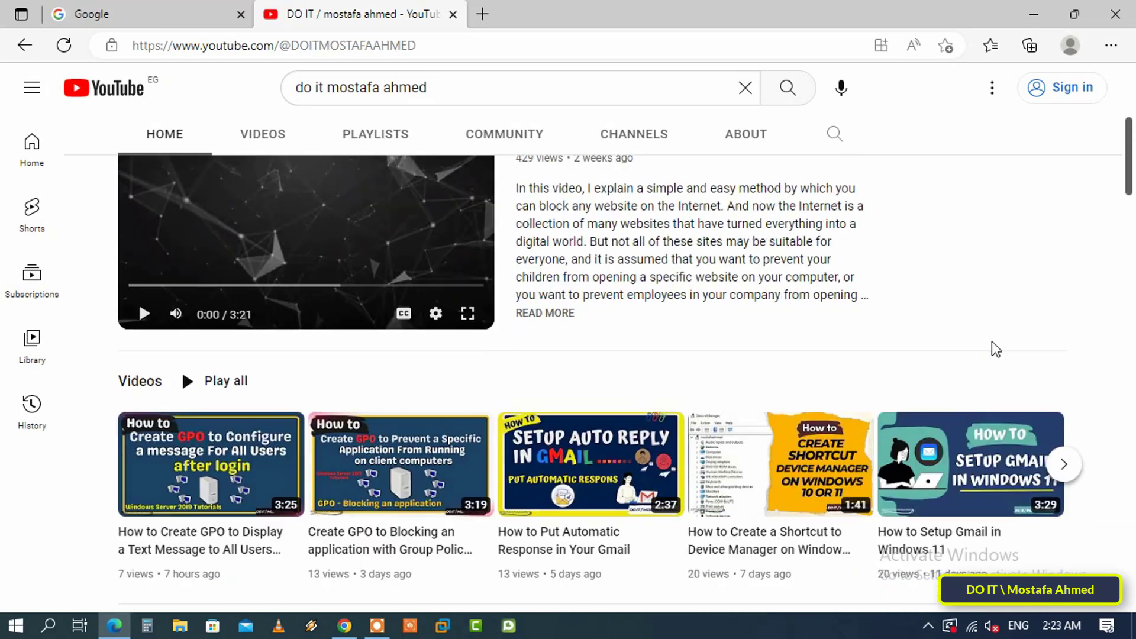
Create a QR code for the DO IT channel page and download it
right_click(997, 348)
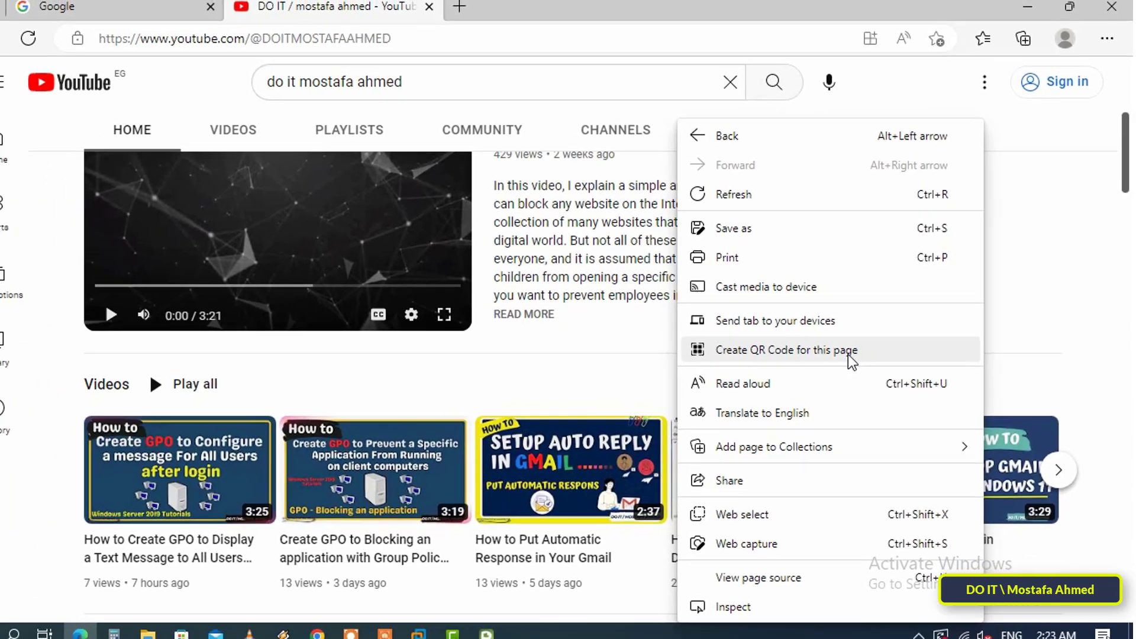
click(785, 349)
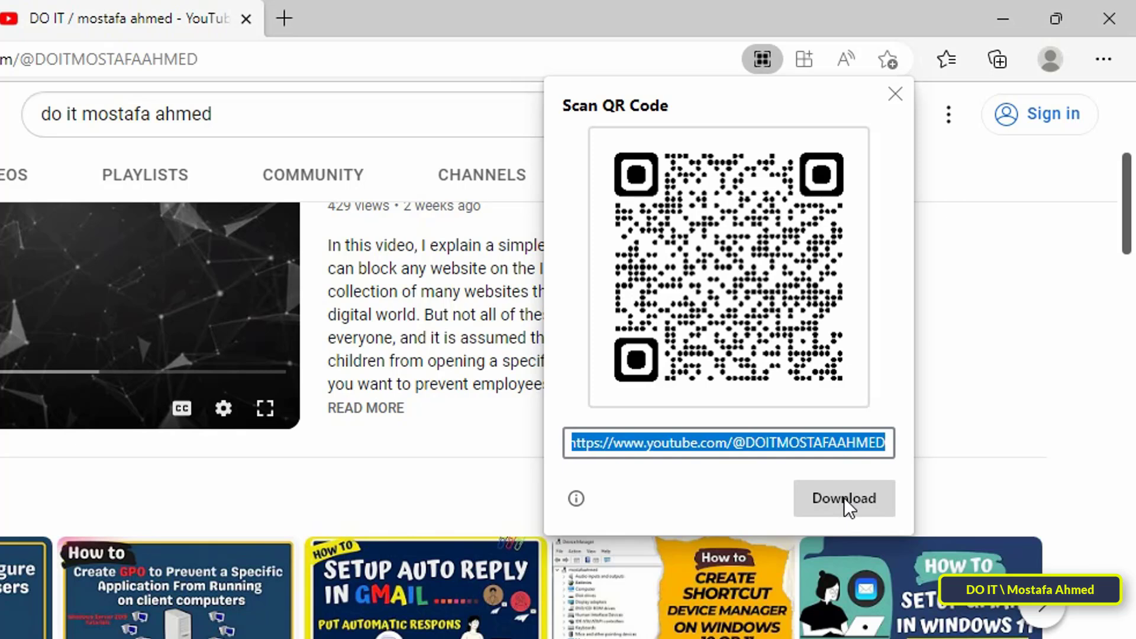
click(842, 498)
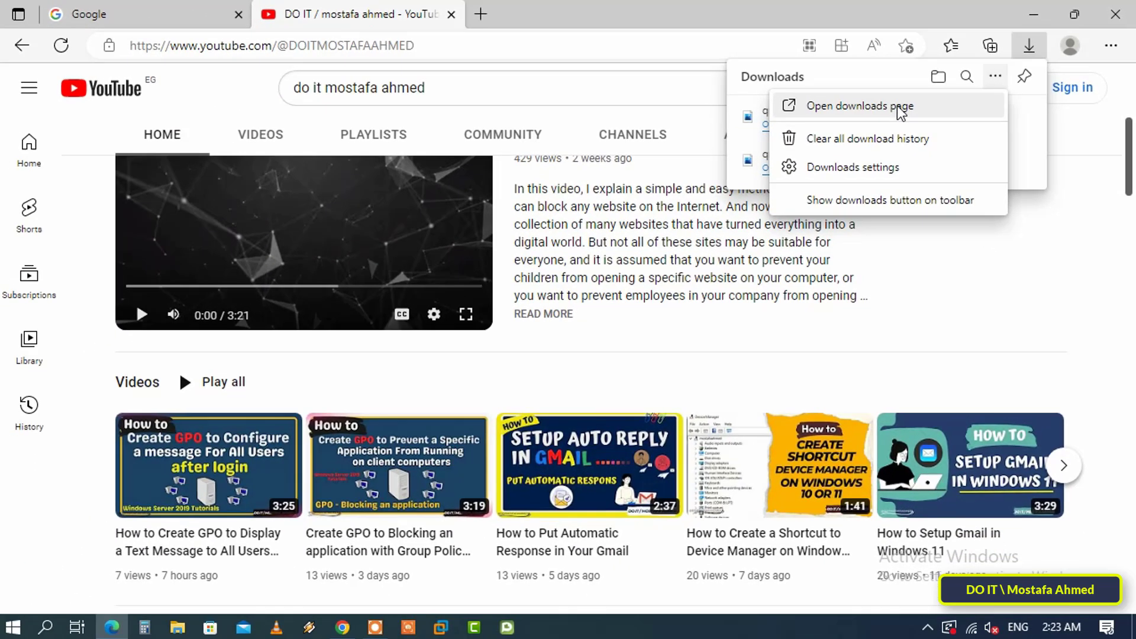
Show the downloaded qrcode_www.youtube.com file in its folder via Edge's downloads page
click(858, 106)
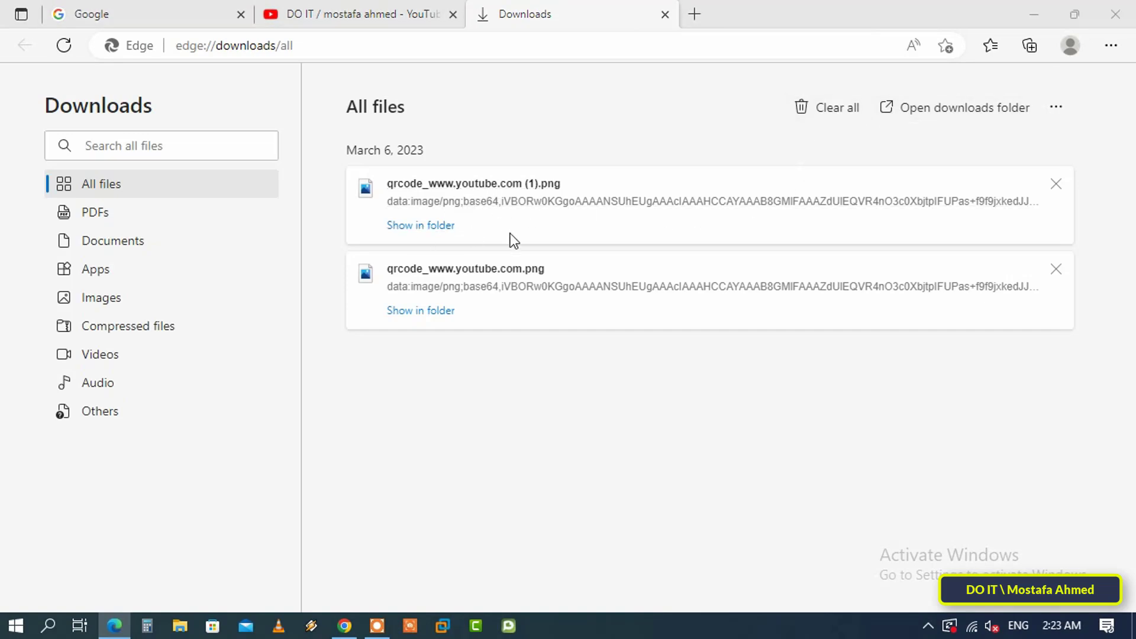
click(420, 225)
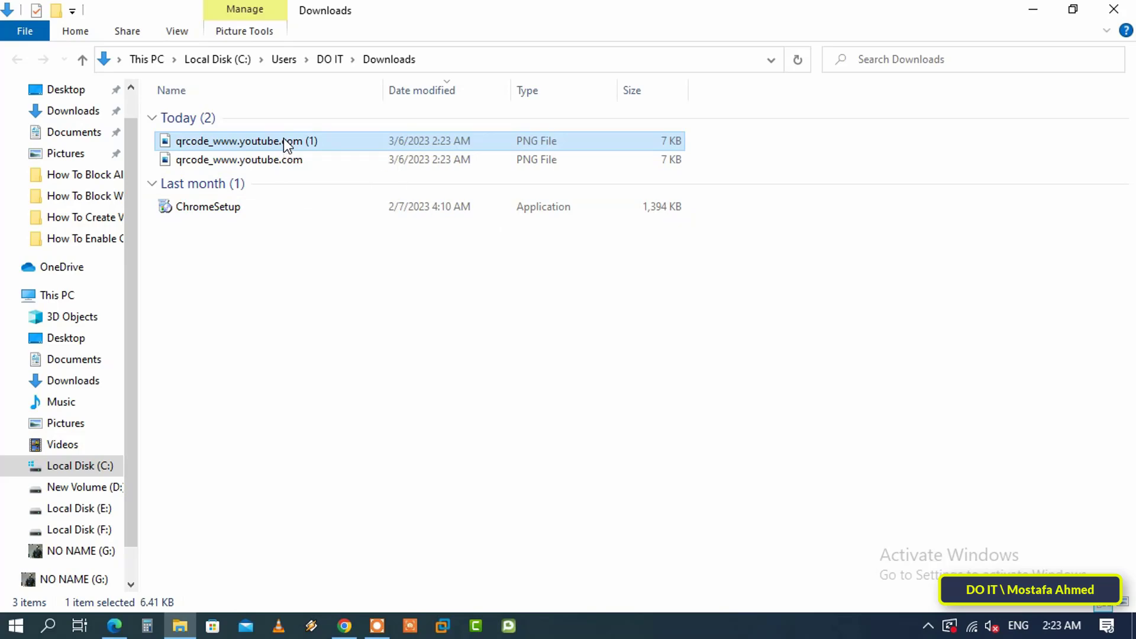
Open qrcode_www.youtube.com (1) from Downloads in Photos
double_click(247, 141)
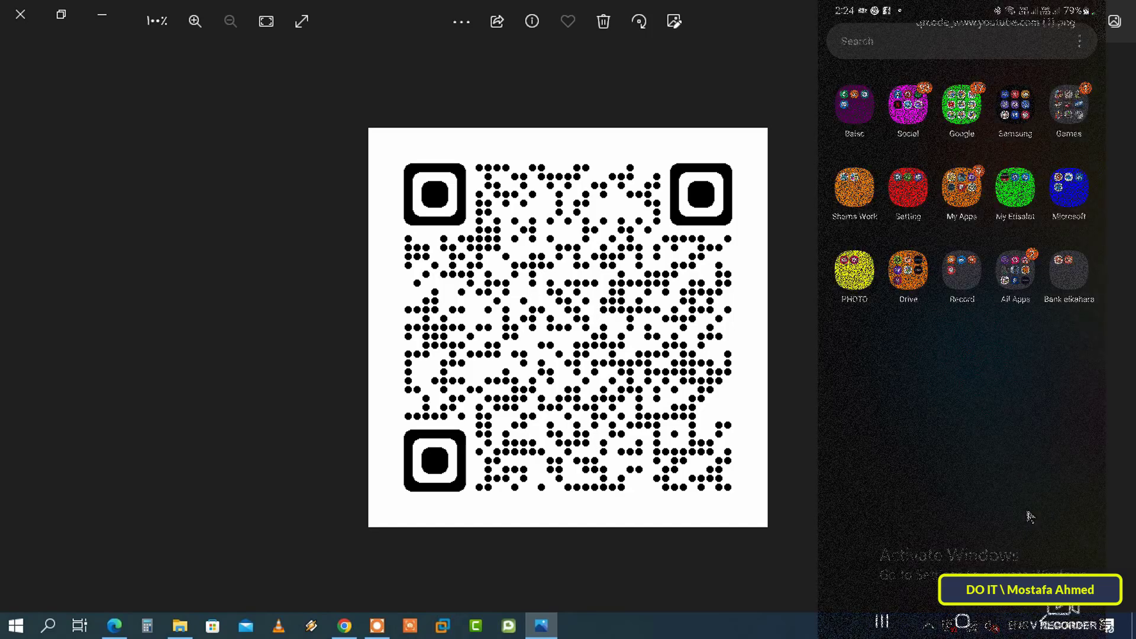
Scan the QR code with the mirrored phone and open the DO IT channel link
click(853, 271)
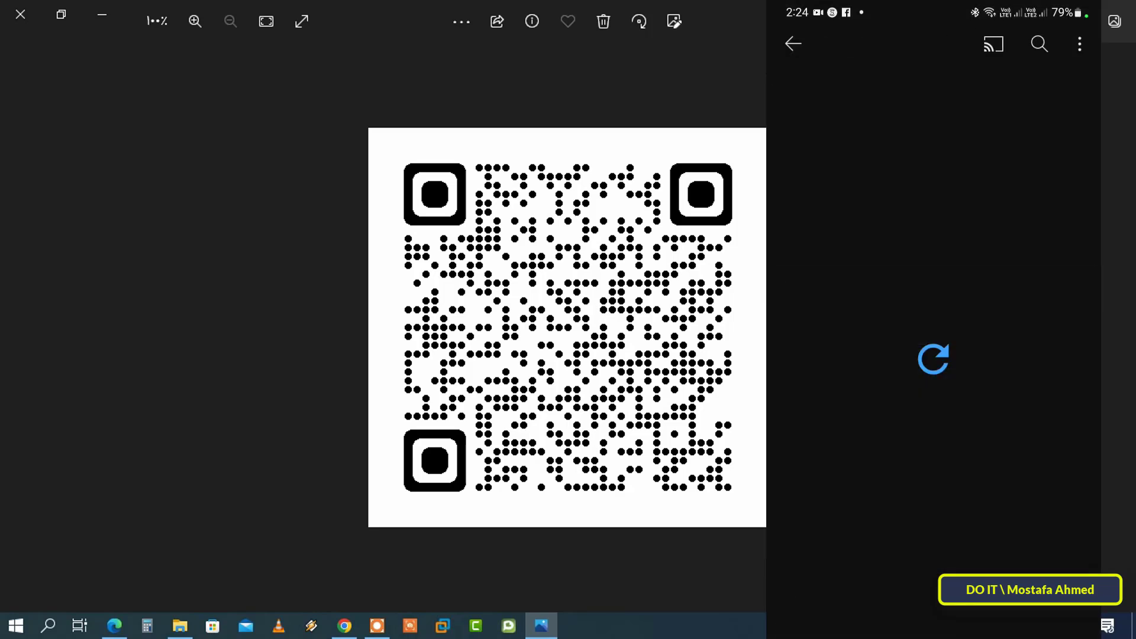
click(933, 359)
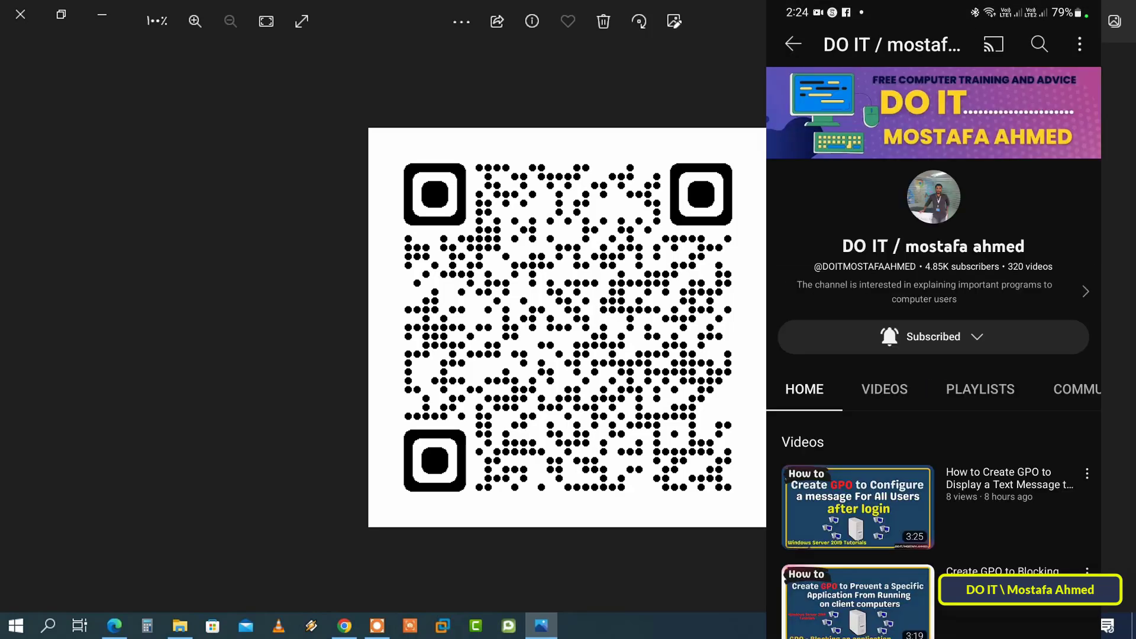
scroll(down, 3)
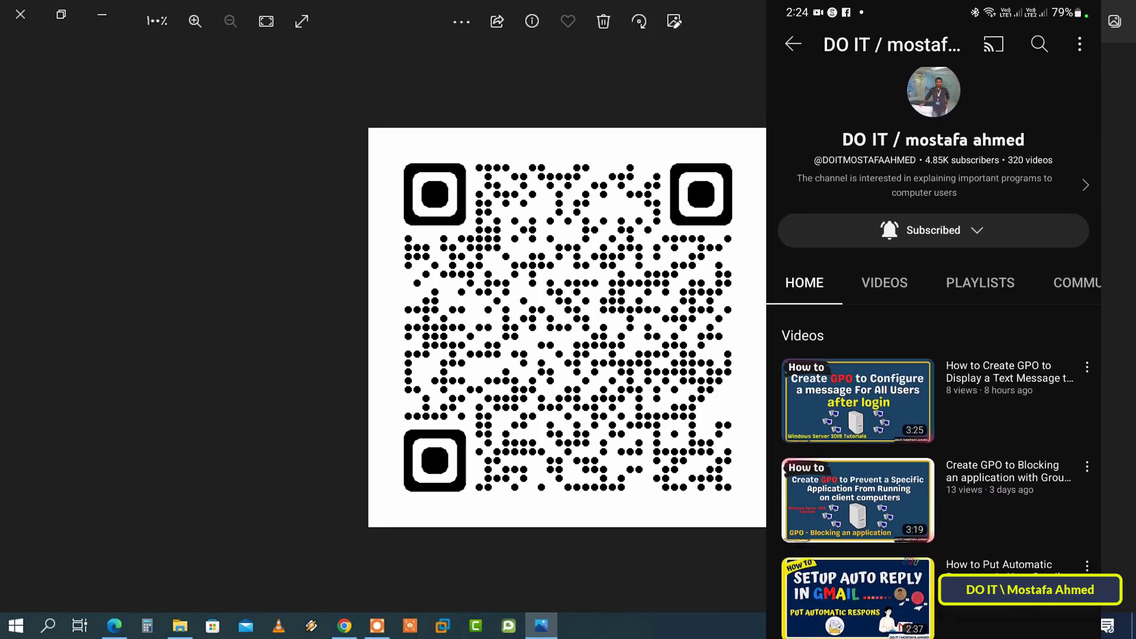
scroll(down, 3)
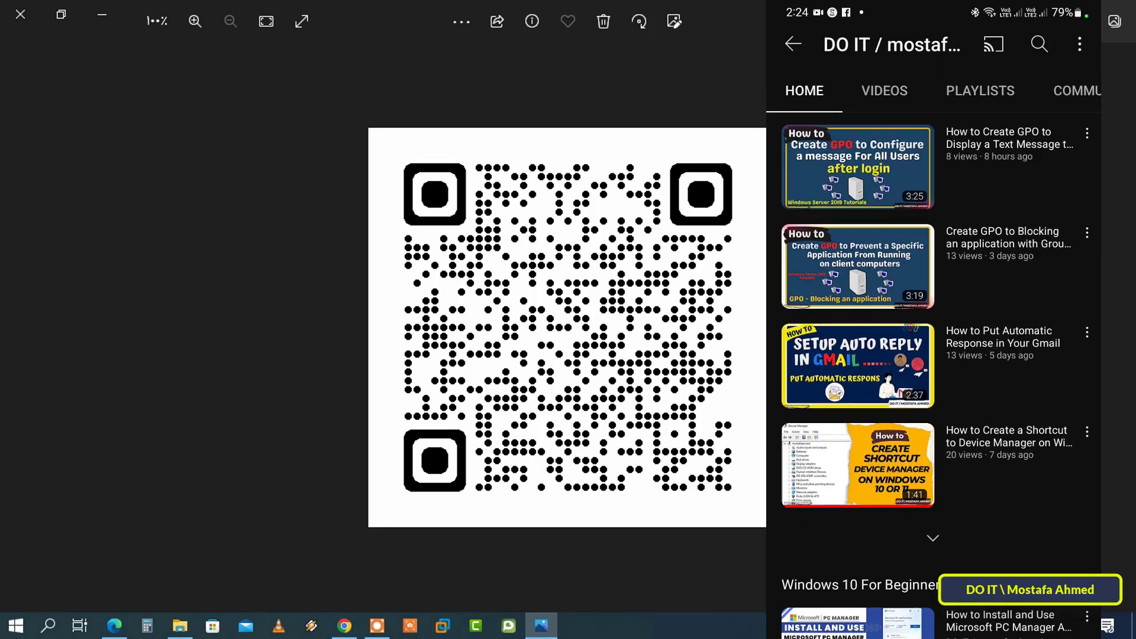